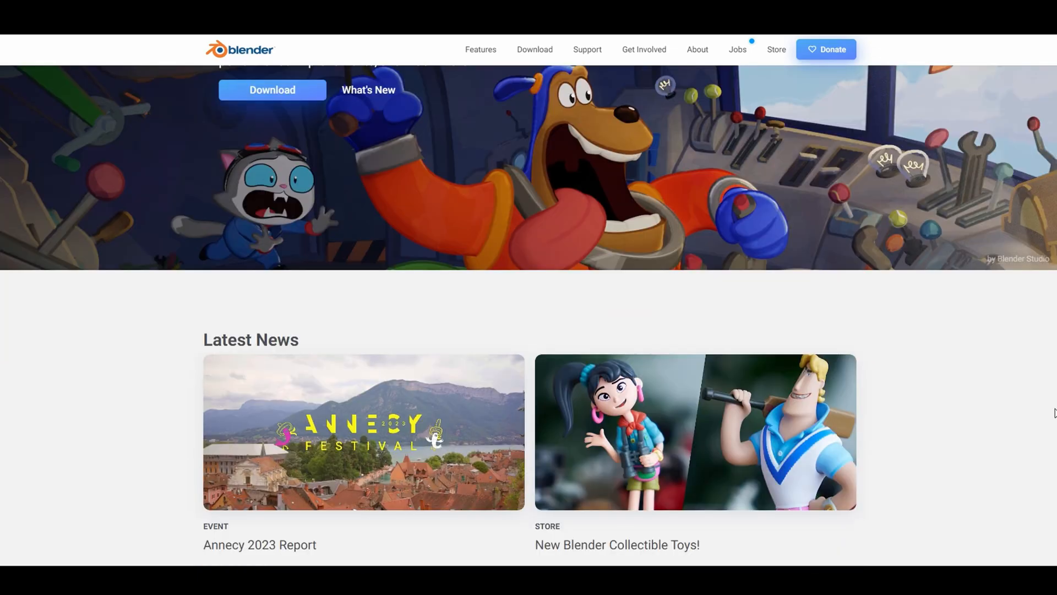
- Leave the cube's Shading node setup and switch to the monarch butterfly rig scene in Layout
scroll("down", 3)
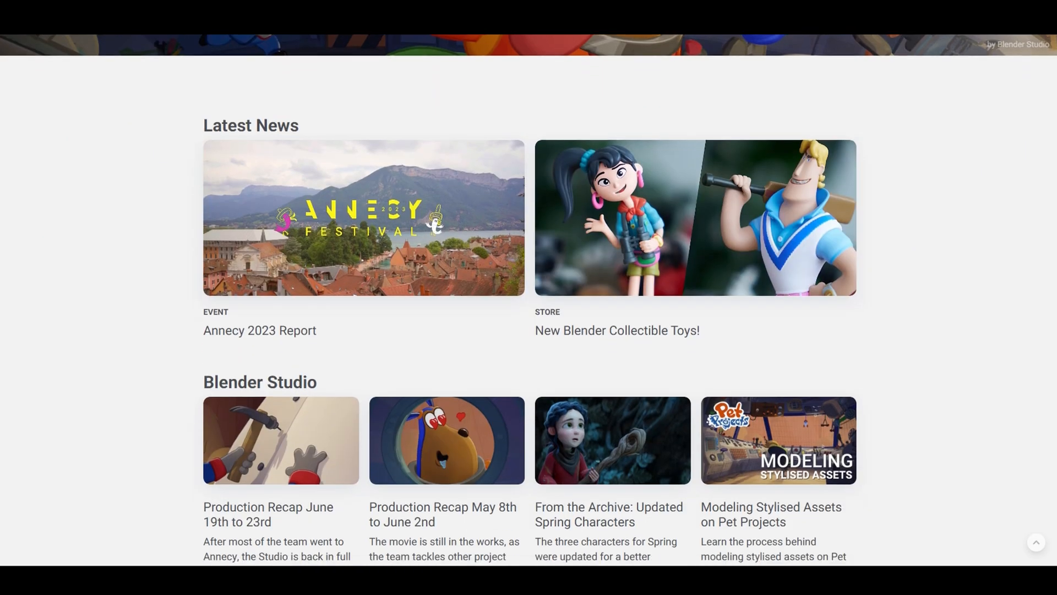
scroll("down", 3)
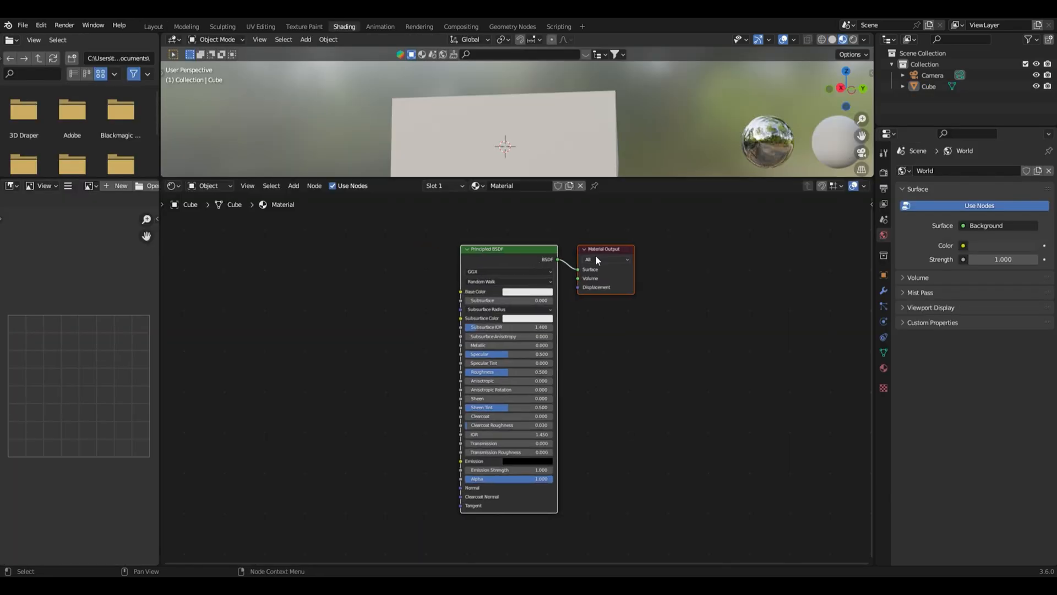
left_click(461, 26)
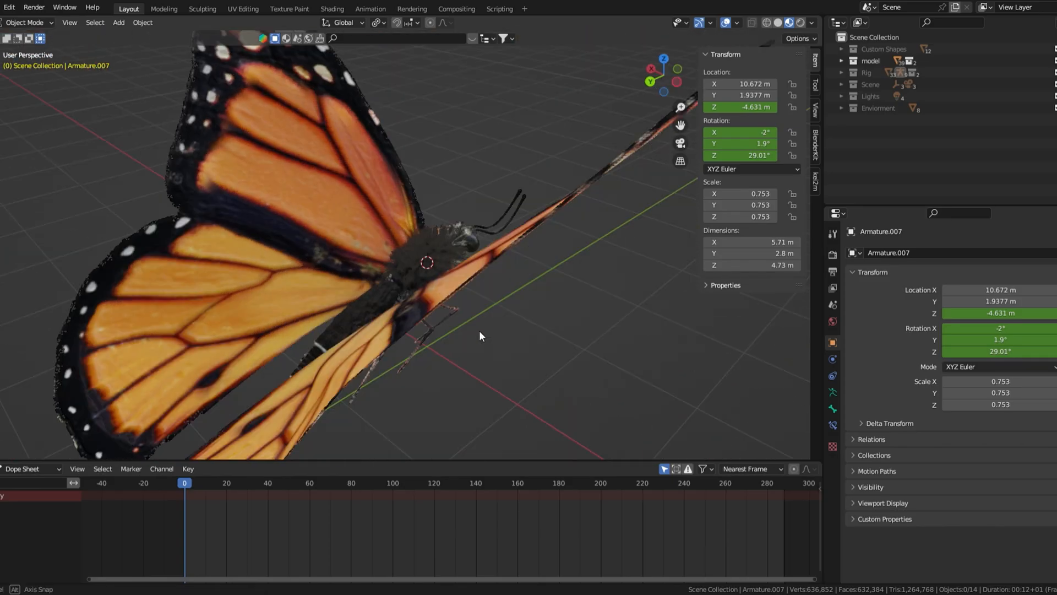
left_click(646, 73)
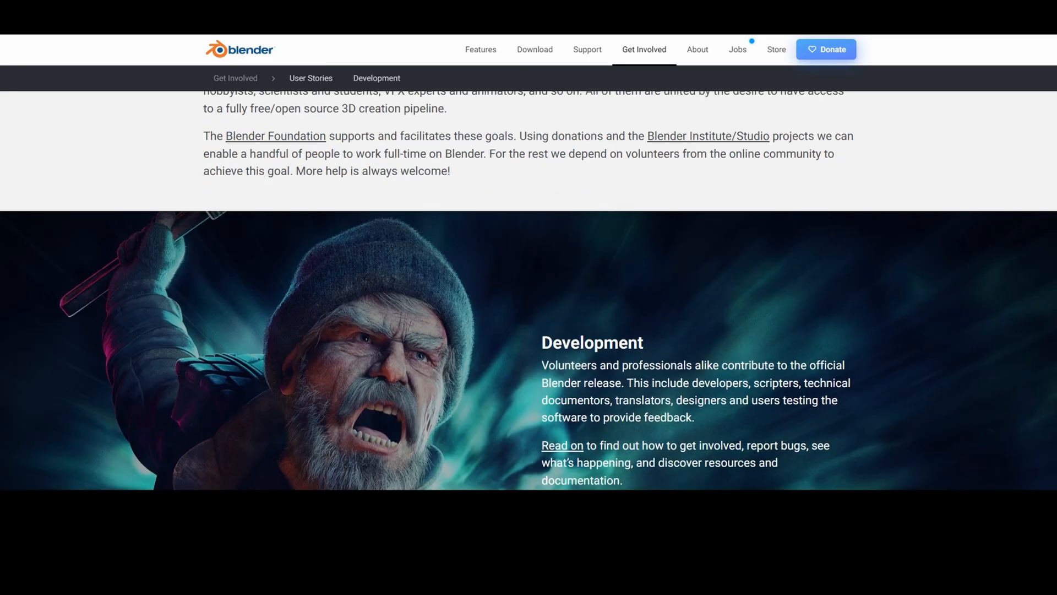
scroll("down", 3)
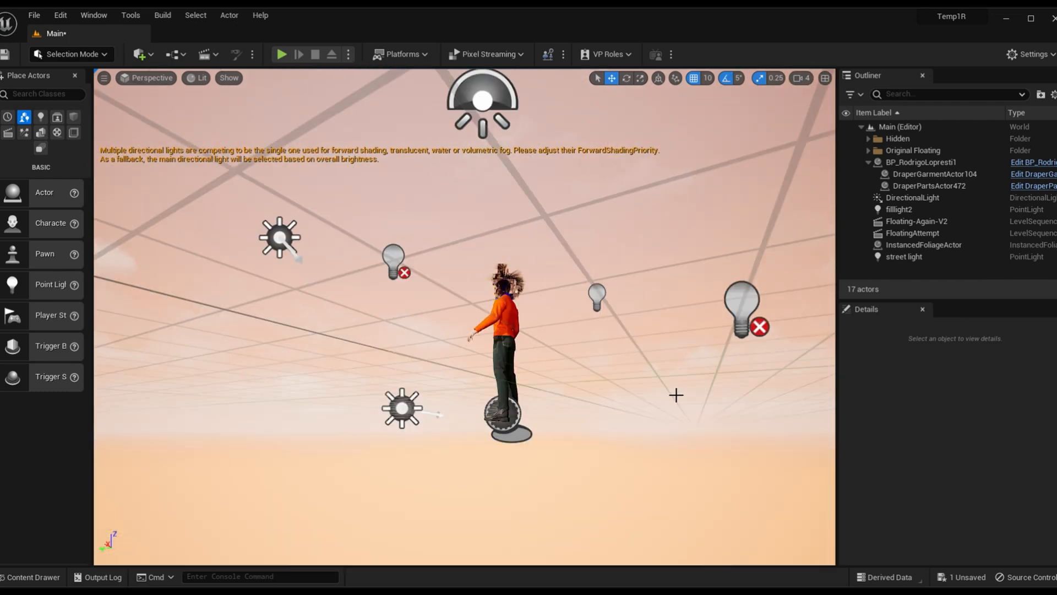
left_click(31, 576)
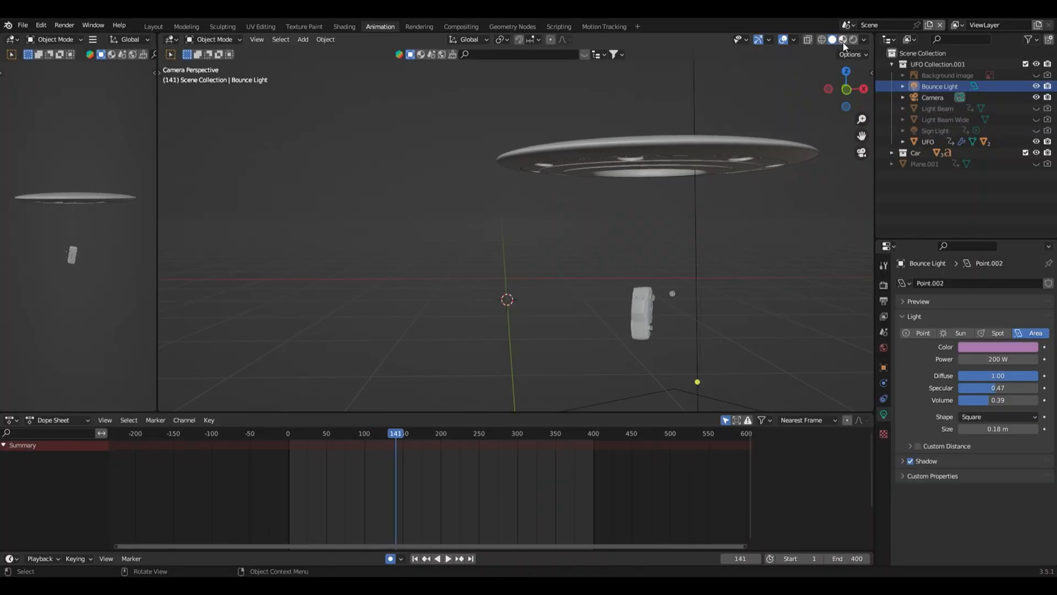
- Show the UFO scene in Rendered shading and play its animation from the top and front orthographic views
left_click(447, 559)
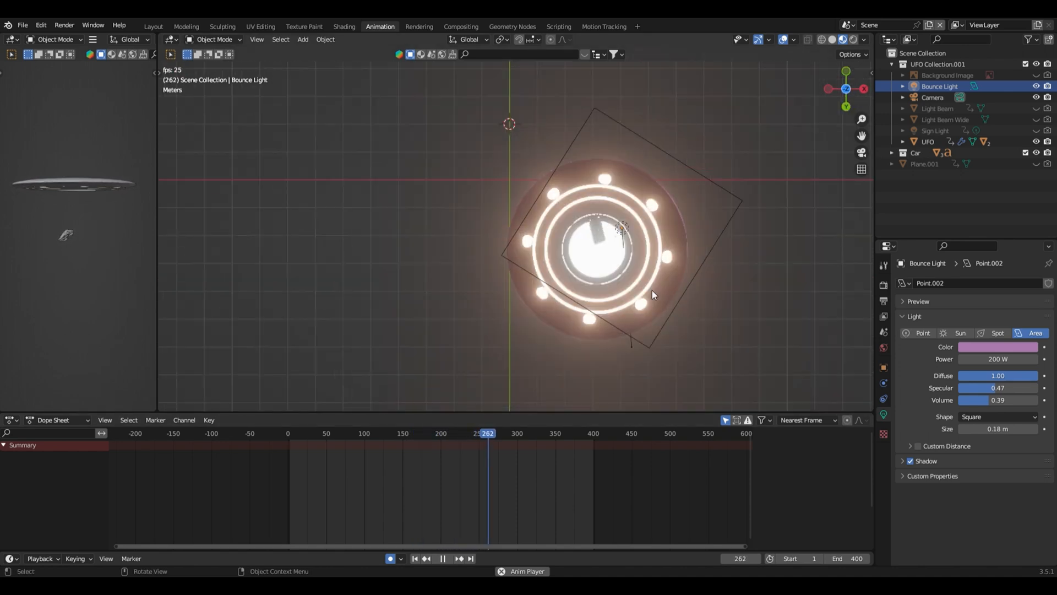
left_click(522, 433)
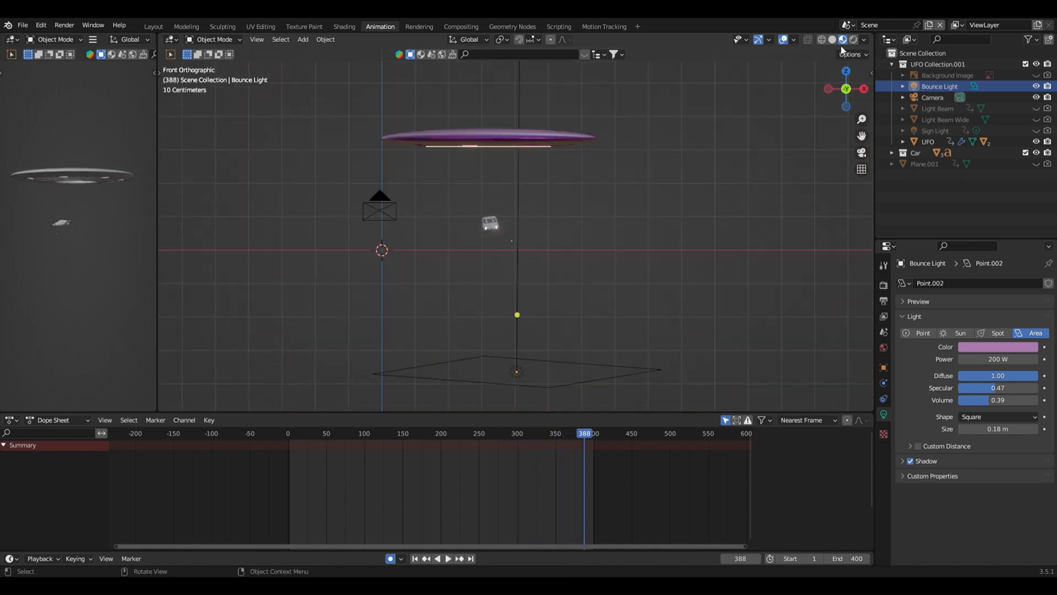
left_click(846, 76)
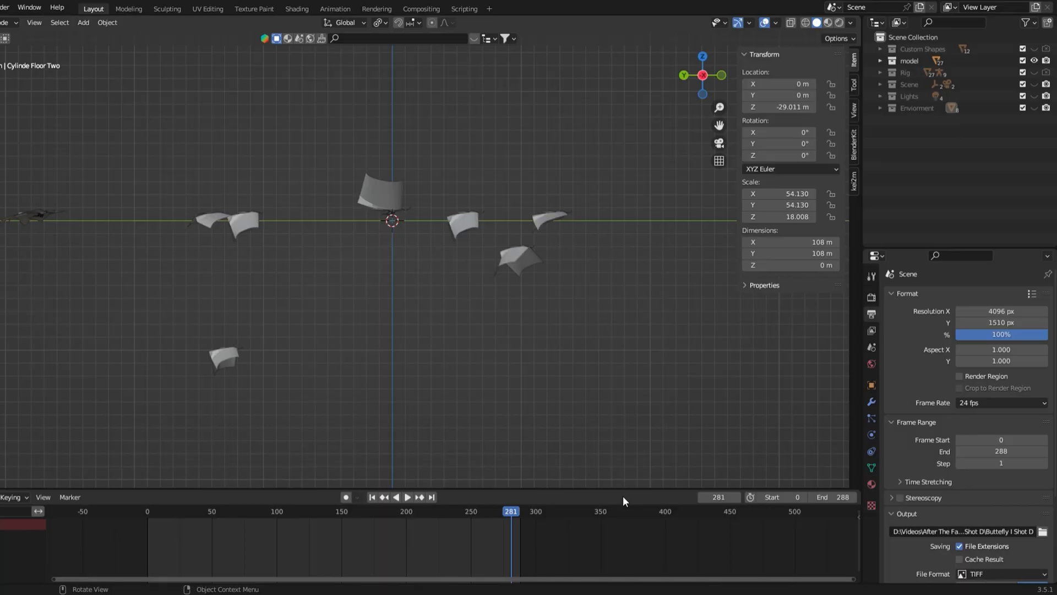
mouse_move(650, 273)
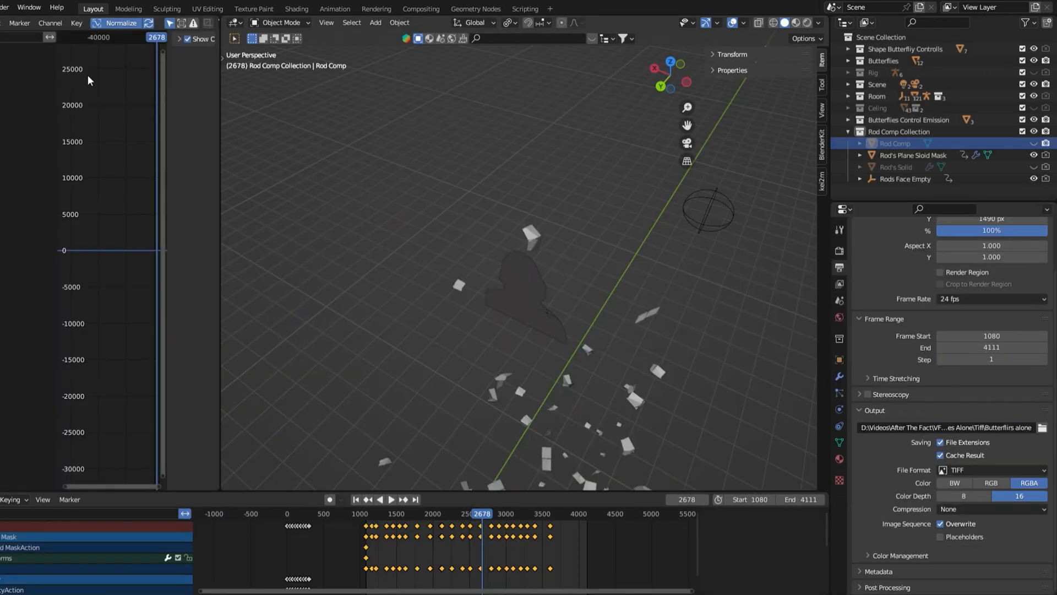
mouse_move(620, 202)
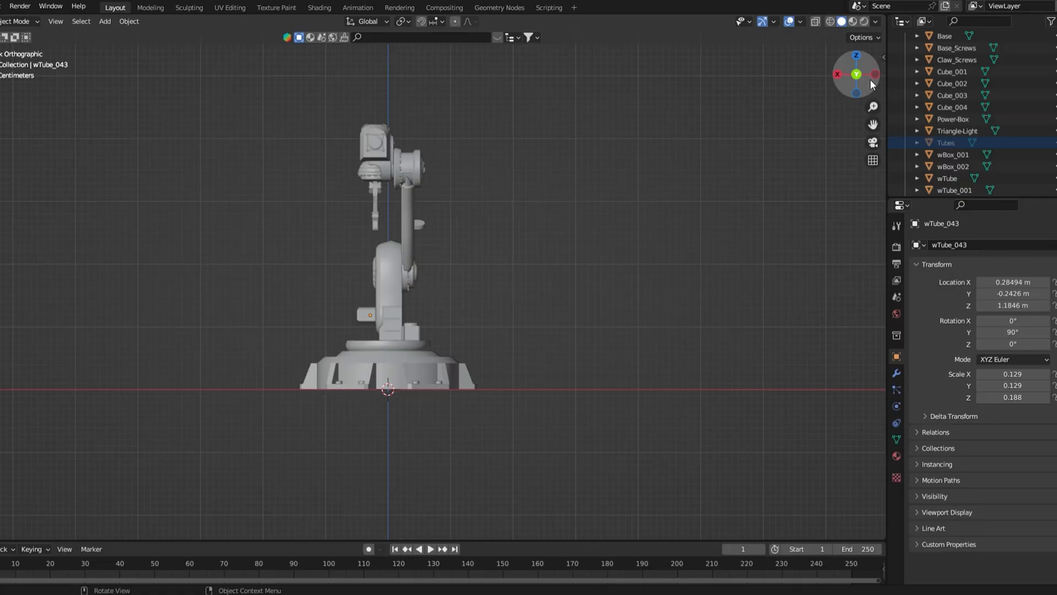
left_click_drag(856, 74, 846, 76)
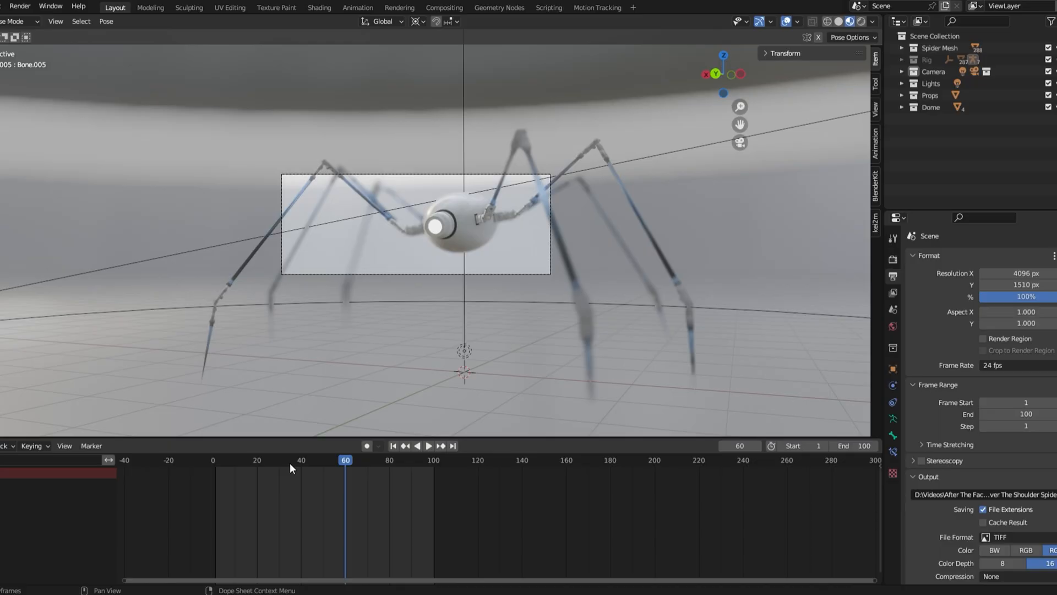
- Jump the spider rig animation to frame 32 and start viewport playback
left_click(428, 445)
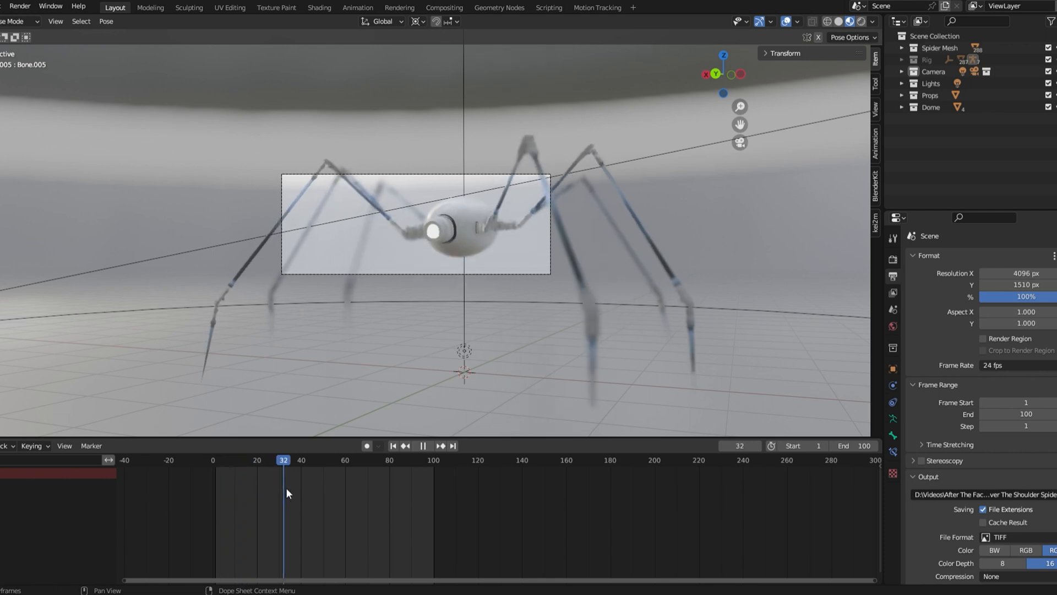
left_click(393, 446)
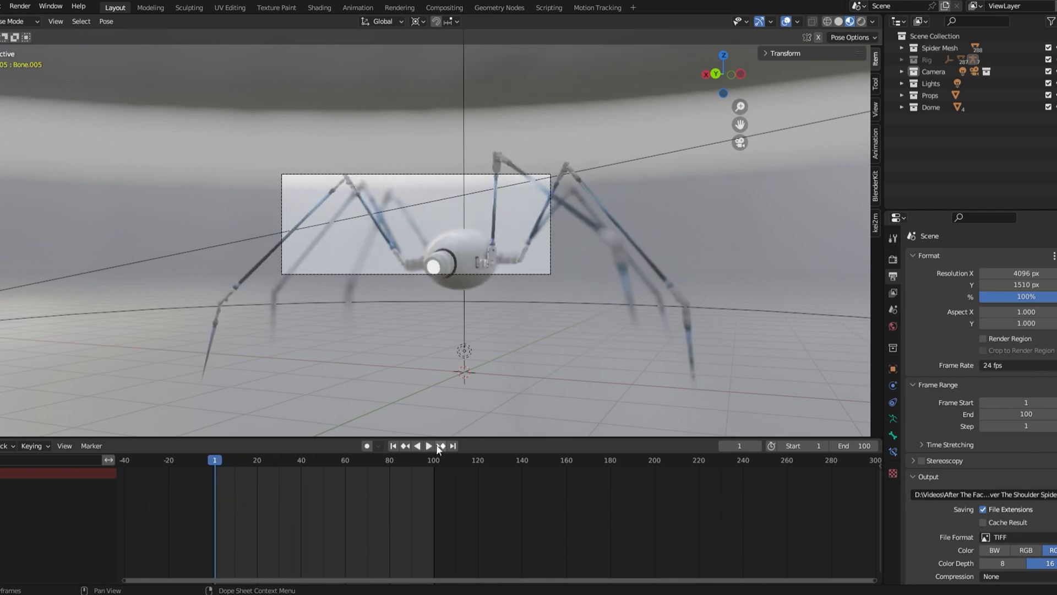
left_click(428, 446)
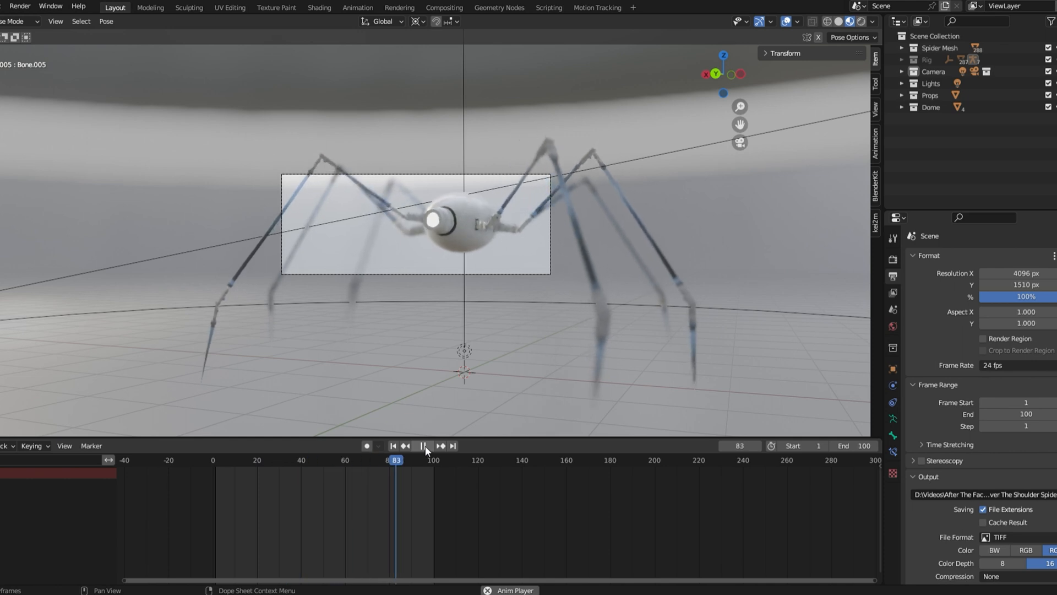
- Pause the spider walk, step back to an earlier frame, then resume and stop playback near frame 3
left_click(429, 446)
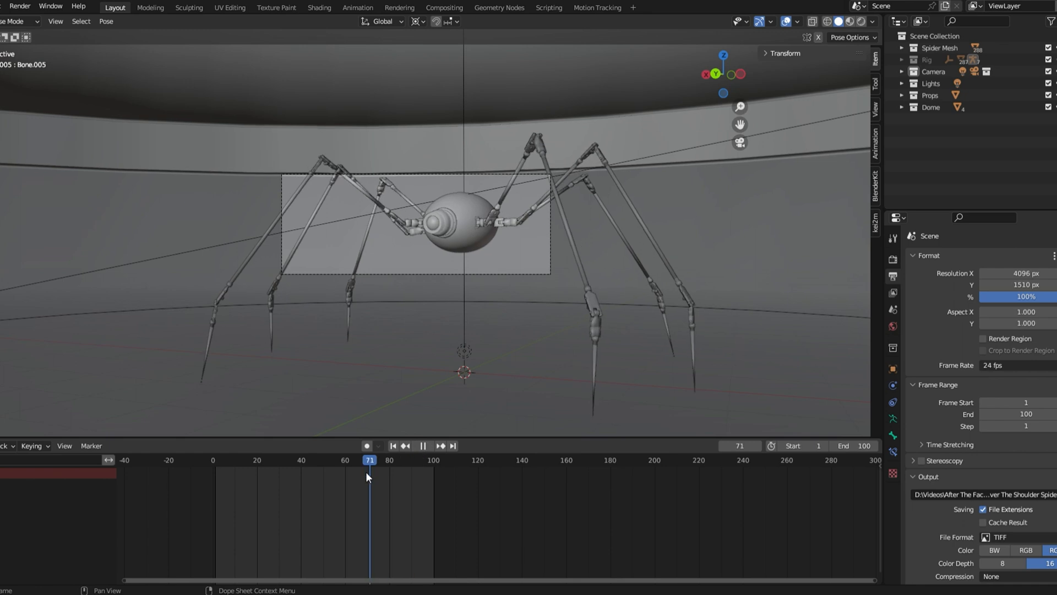
left_click(423, 446)
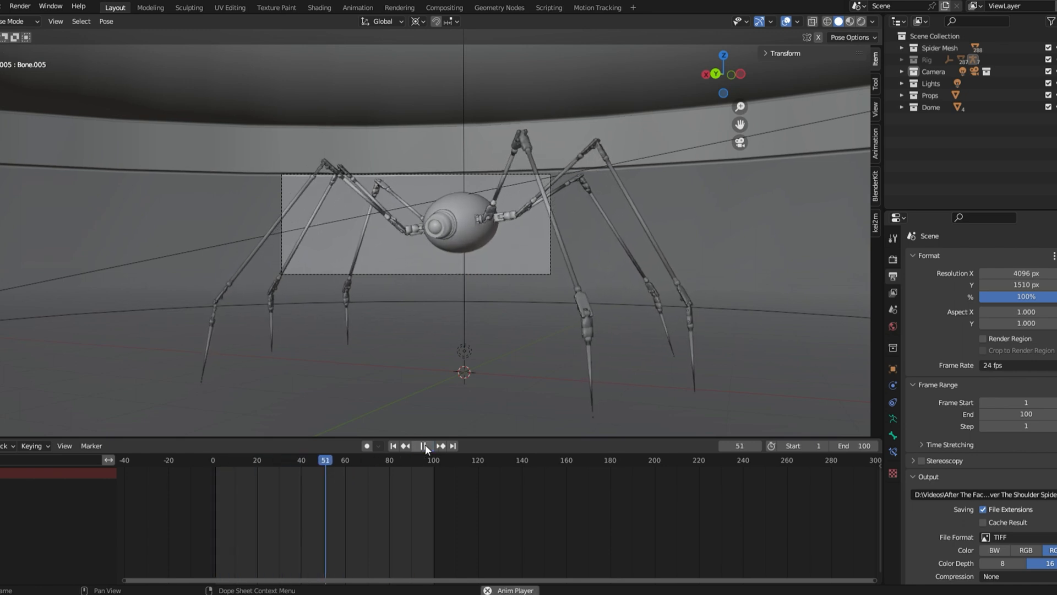
left_click(453, 446)
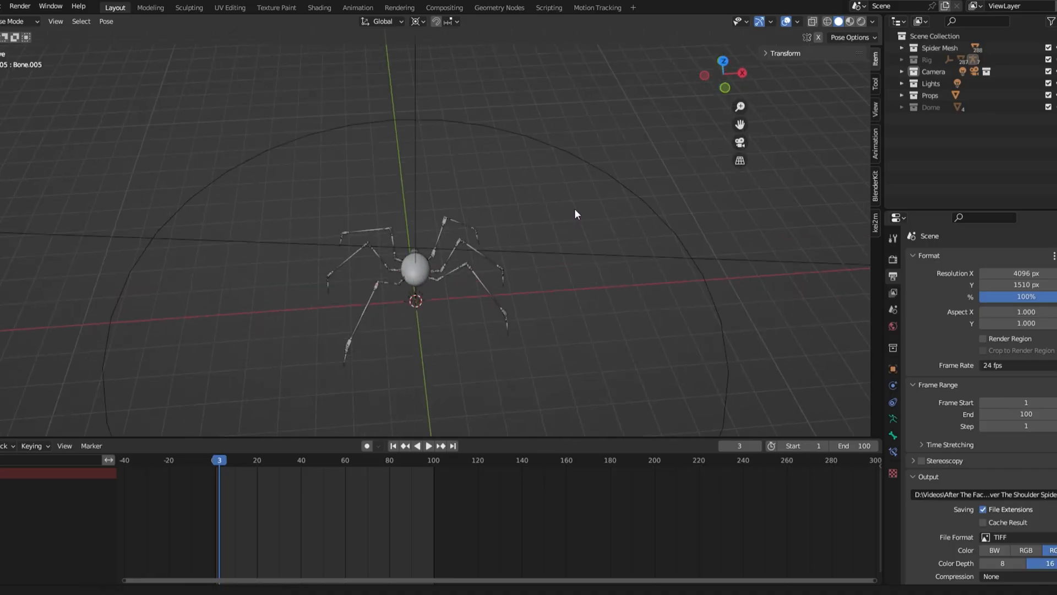
left_click_drag(576, 213, 284, 150)
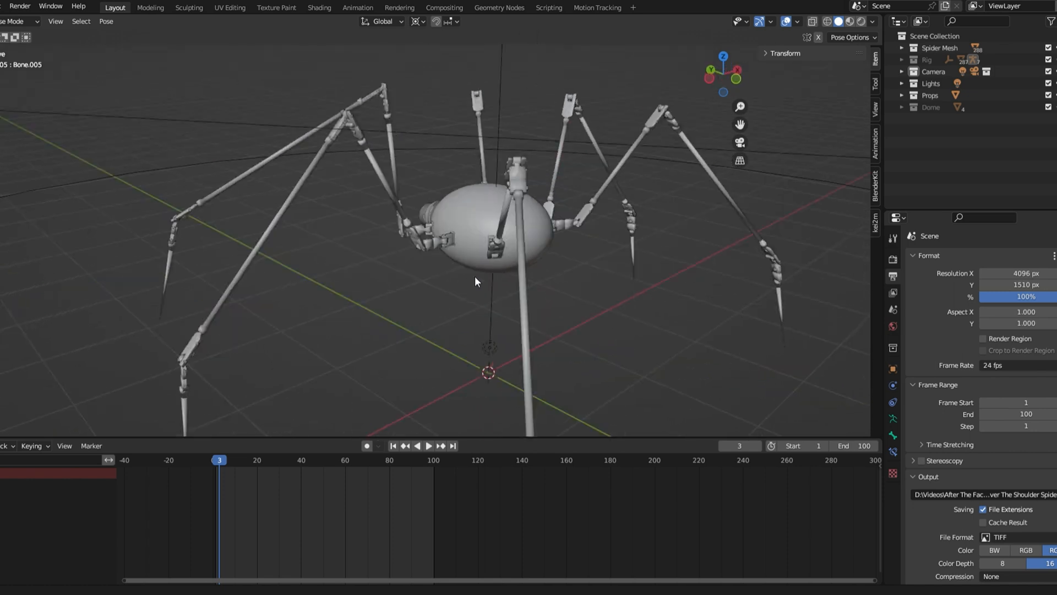
left_click_drag(476, 281, 651, 263)
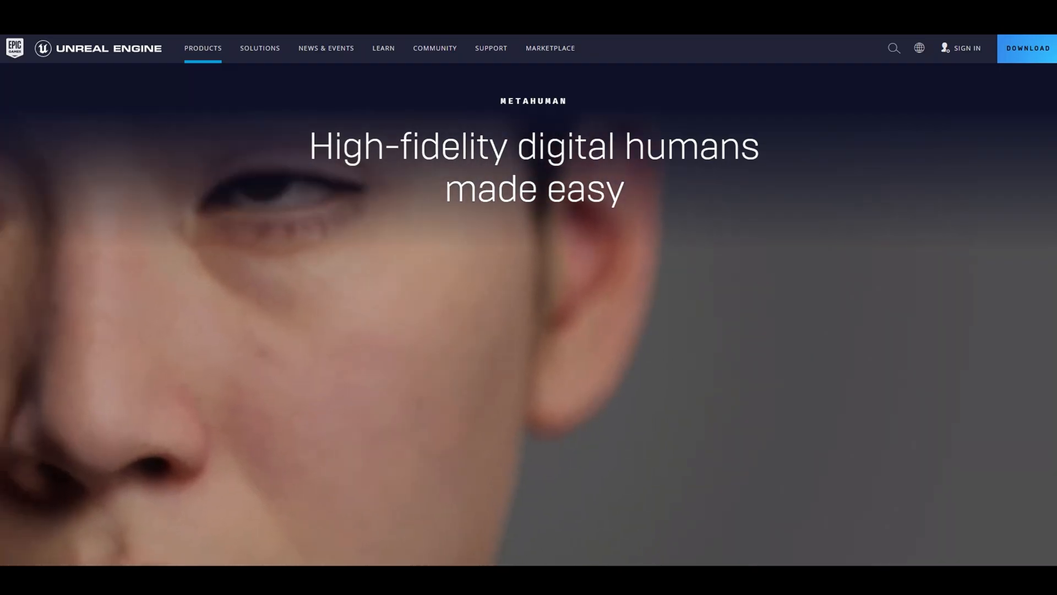
- Scroll the MetaHuman page past Overview toward the Features section
scroll("down", 3)
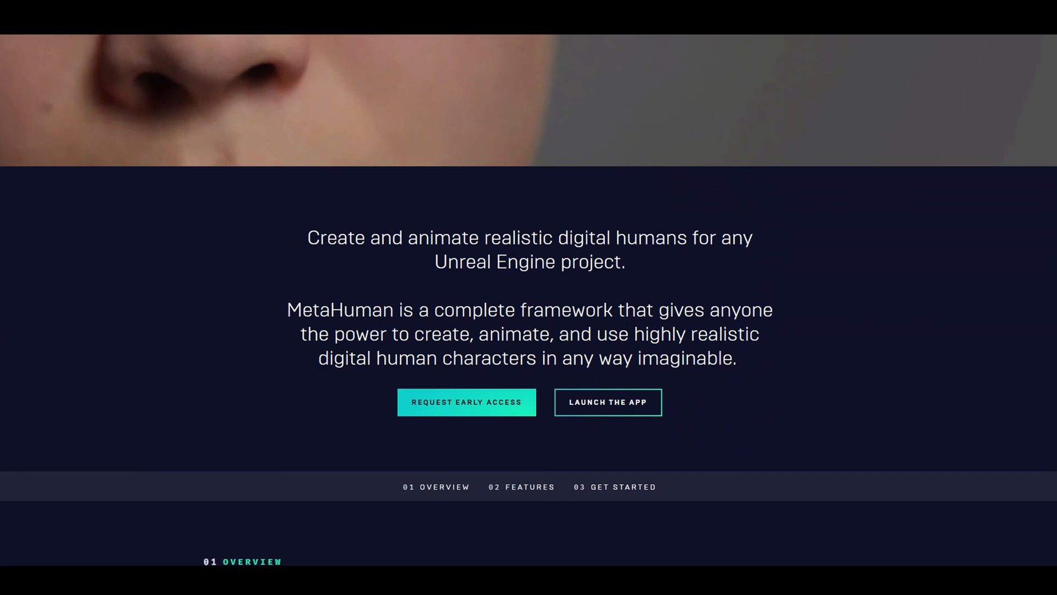
scroll("down", 3)
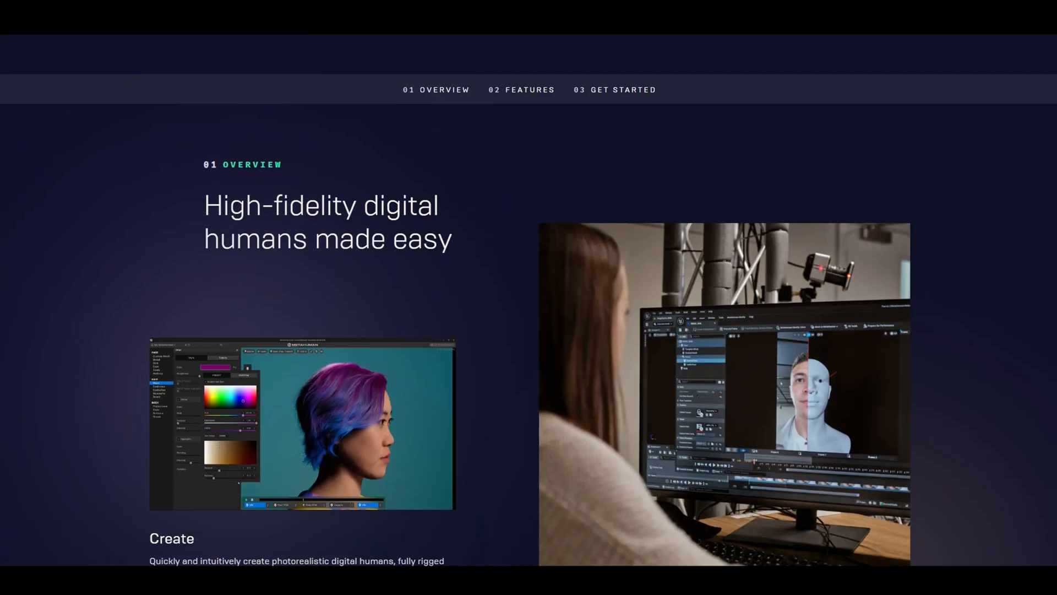
scroll("down", 3)
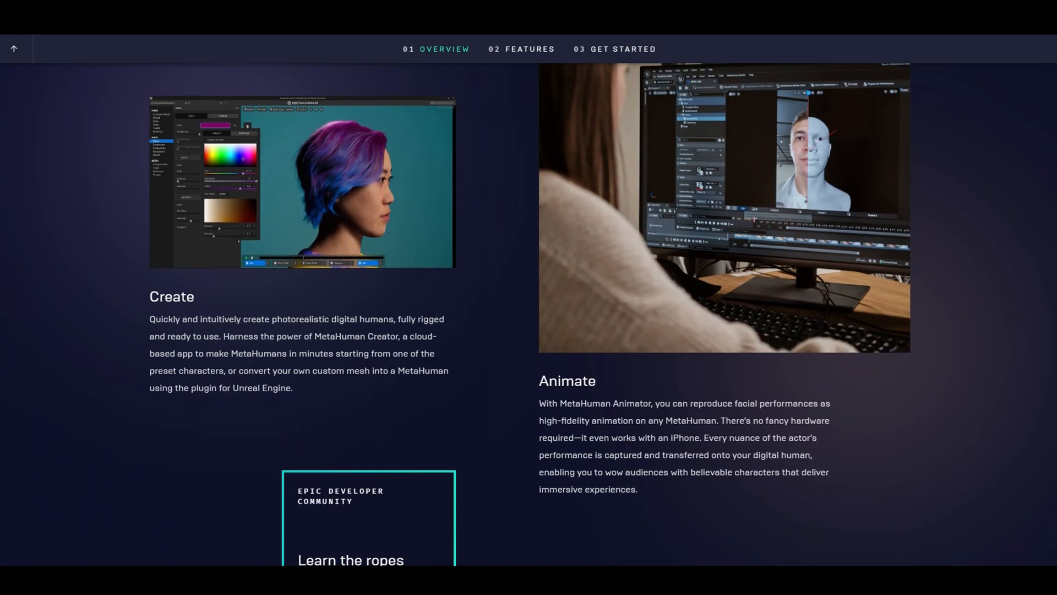
scroll("down", 3)
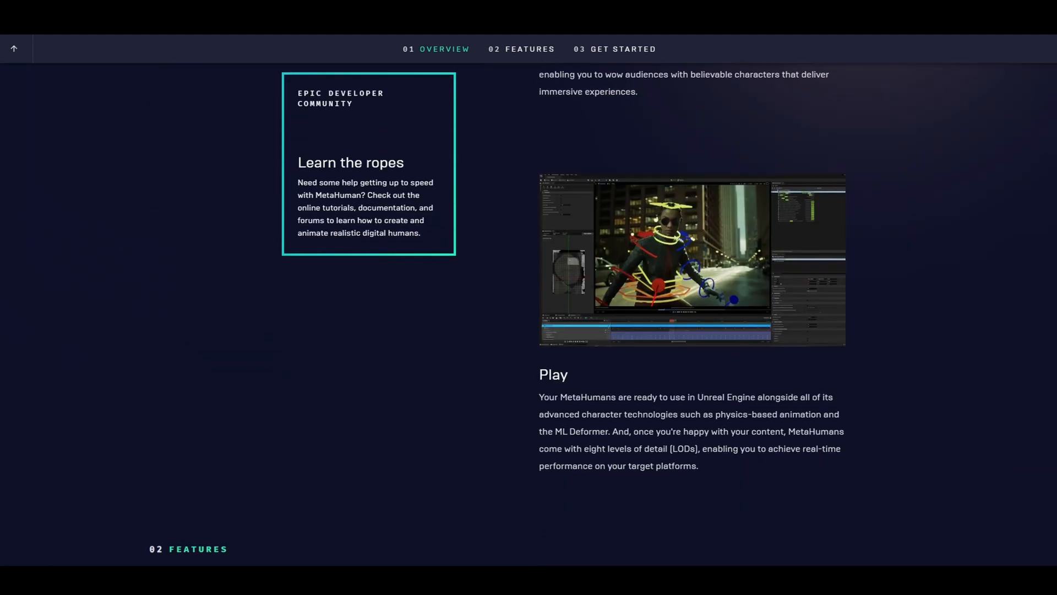
- Continue down to the custom mesh and performance capture features
left_click(521, 48)
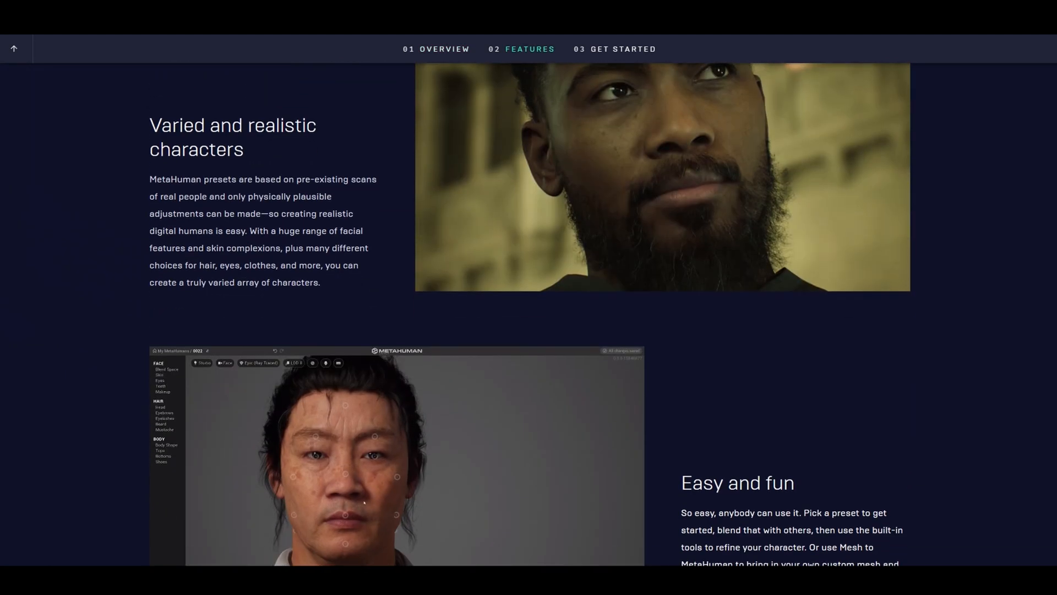
scroll("down", 3)
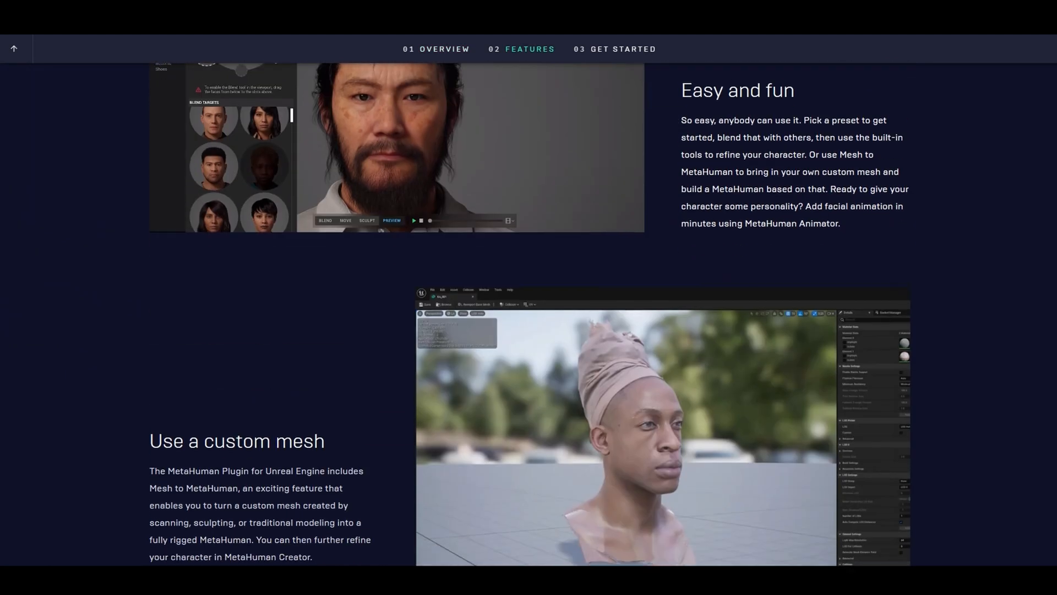
scroll("down", 3)
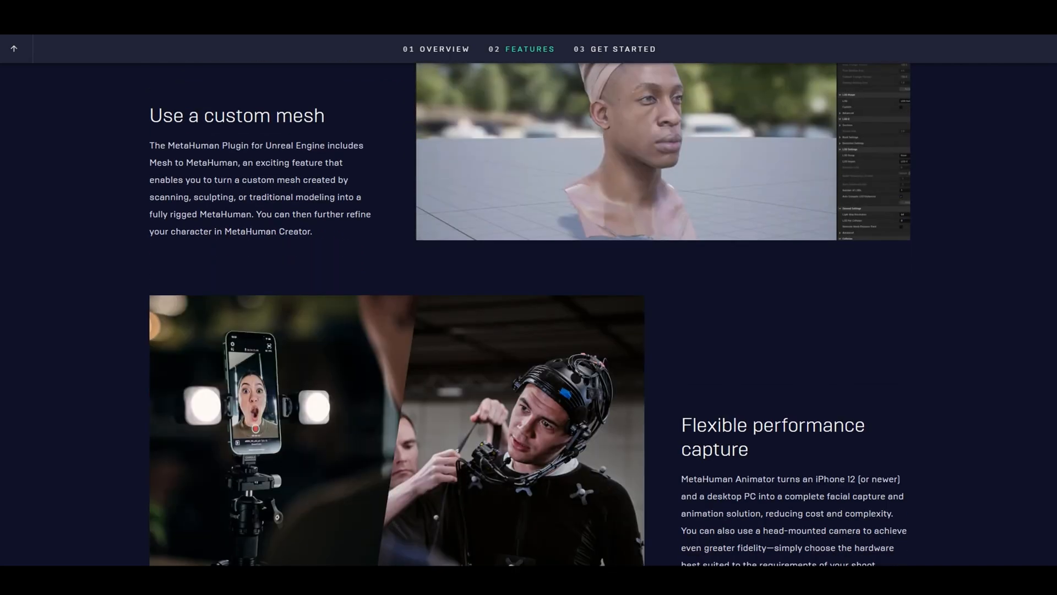
scroll("down", 3)
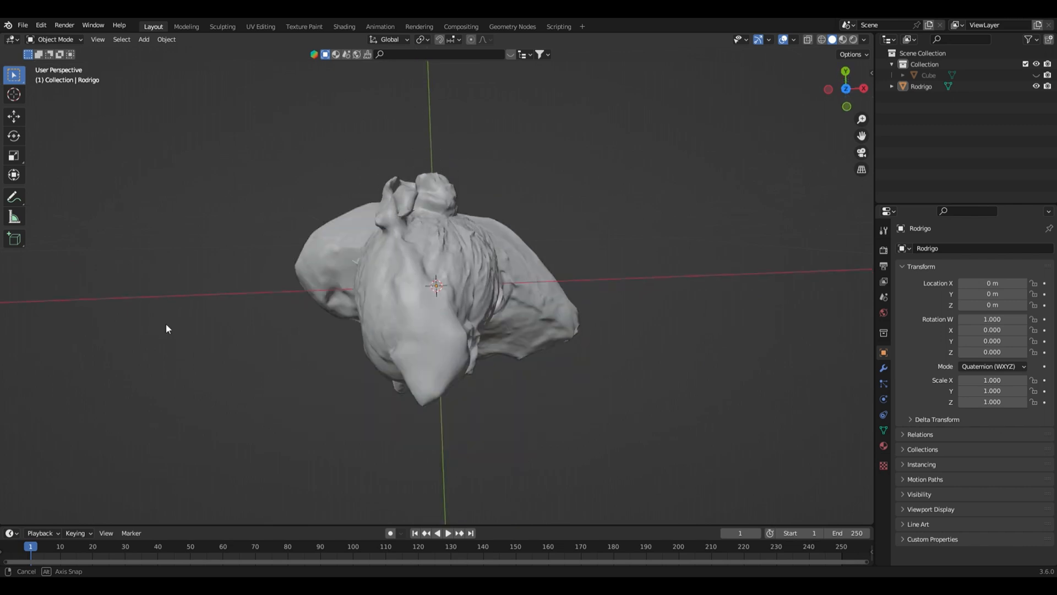
- Orbit the viewport so the imported bearded bust scan faces the camera
left_click_drag(437, 283, 244, 198)
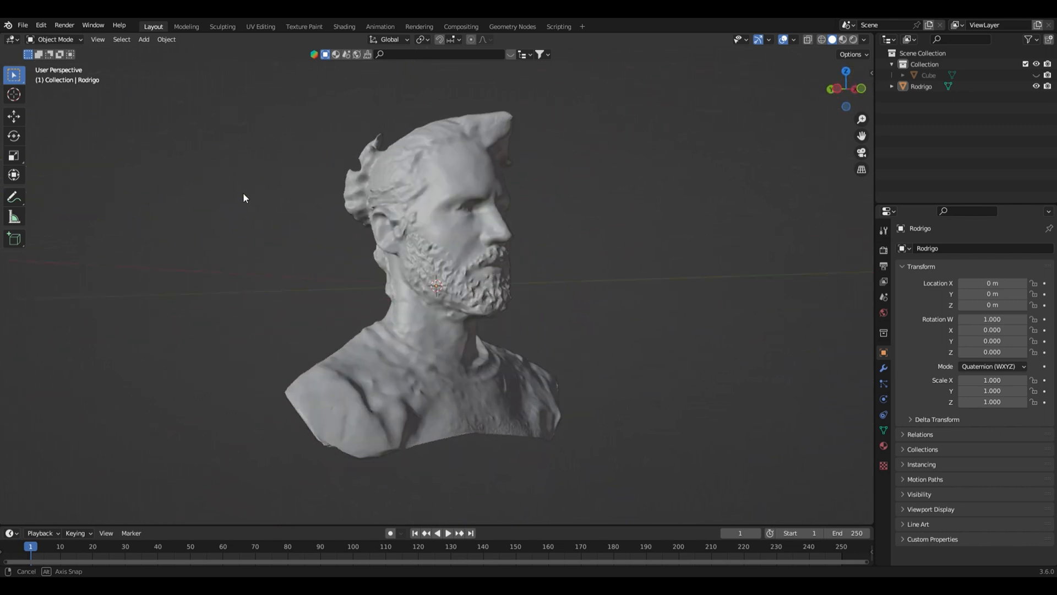